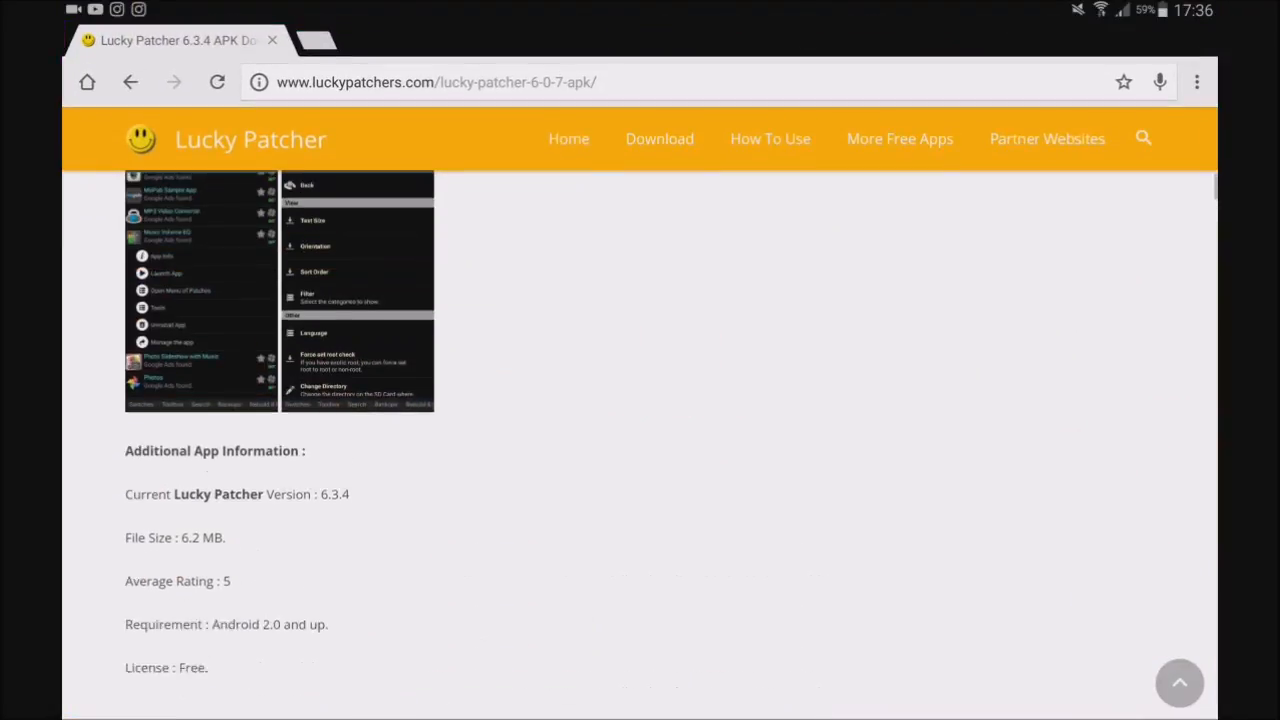
- Reach the Lucky Patcher download page and start downloading the Lucky Patcher 6.3.3 APK
{"action": "scroll", "scroll_direction": "down", "scroll_amount": 3}
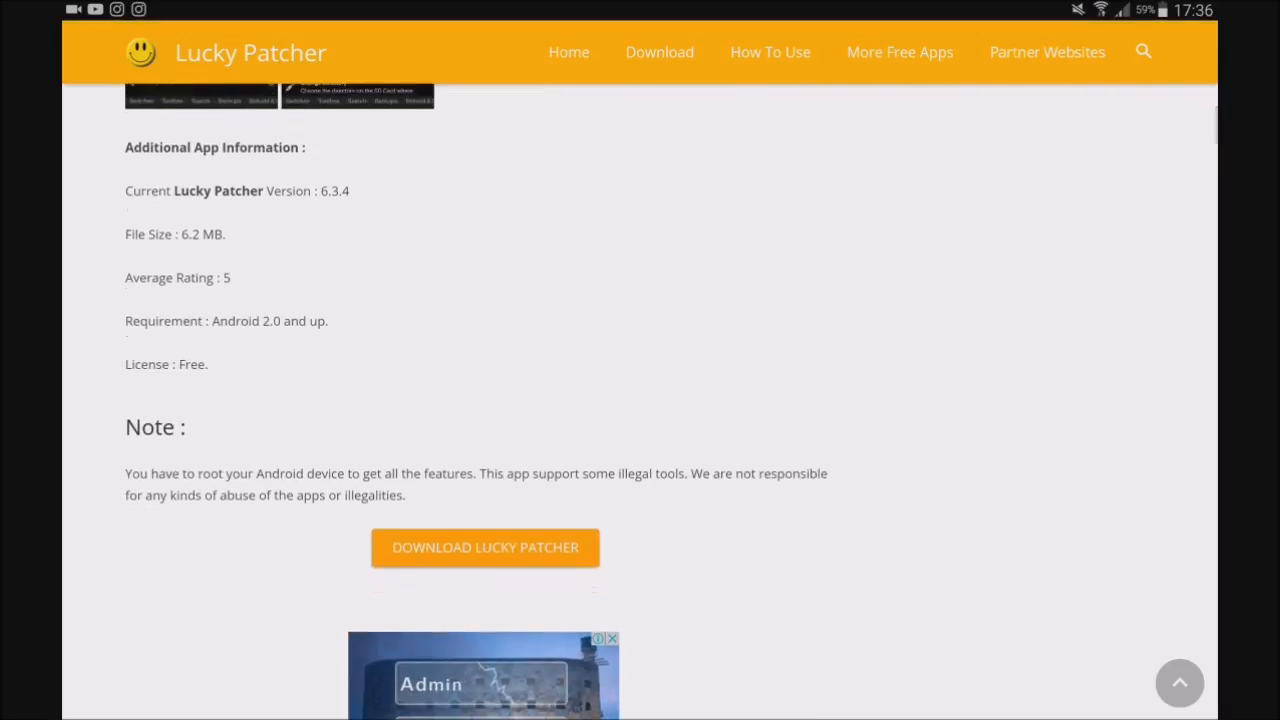
{"action": "left_click", "coordinate": [484, 548]}
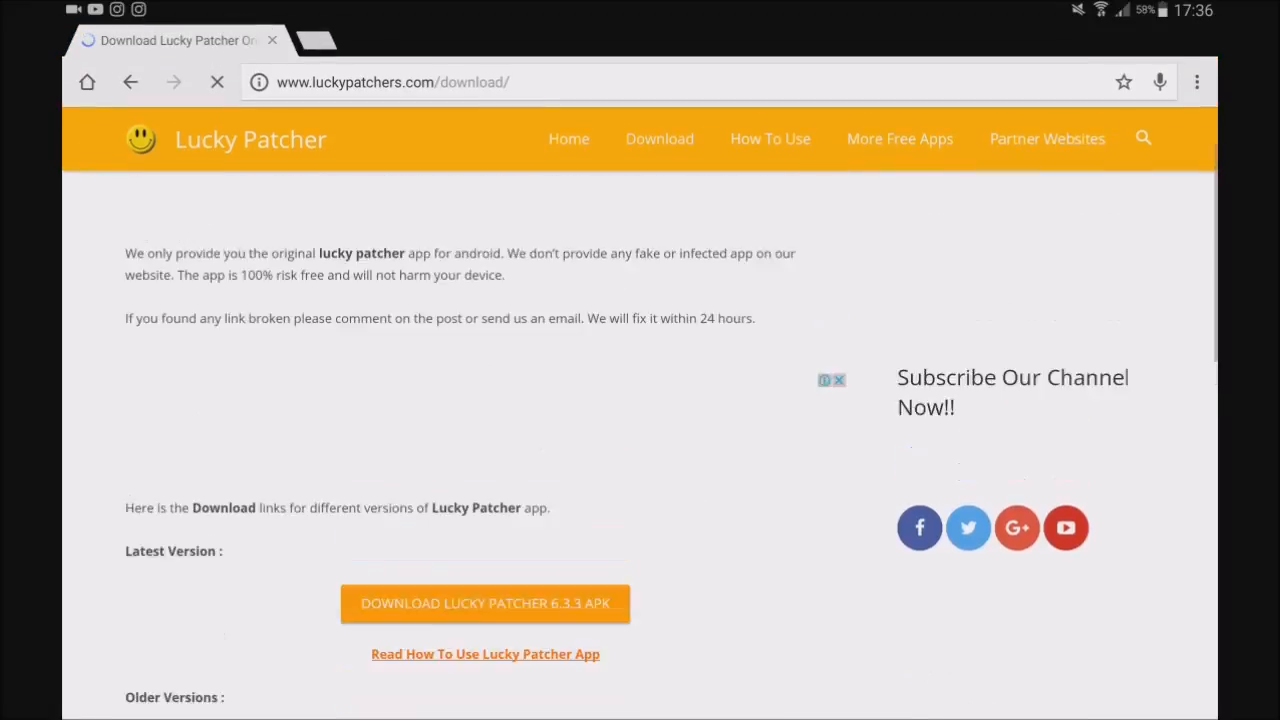
{"action": "scroll", "scroll_direction": "down", "scroll_amount": 3}
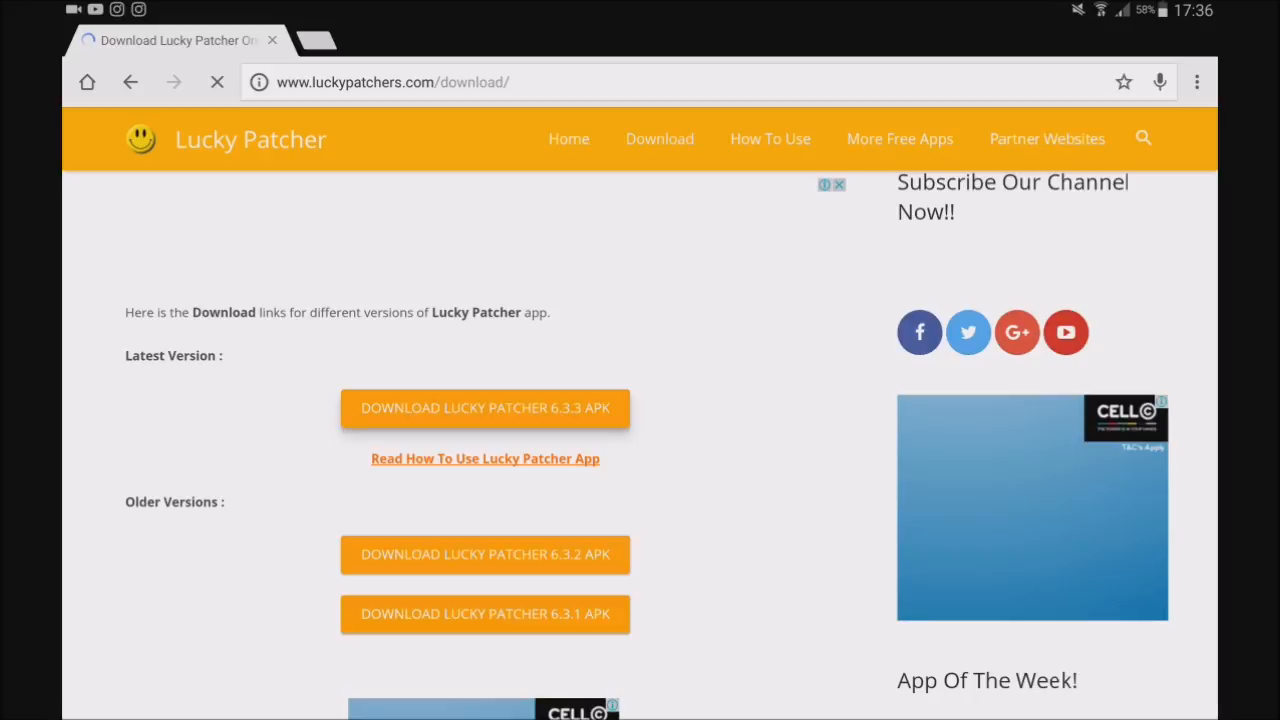
{"action": "left_click", "coordinate": [484, 408]}
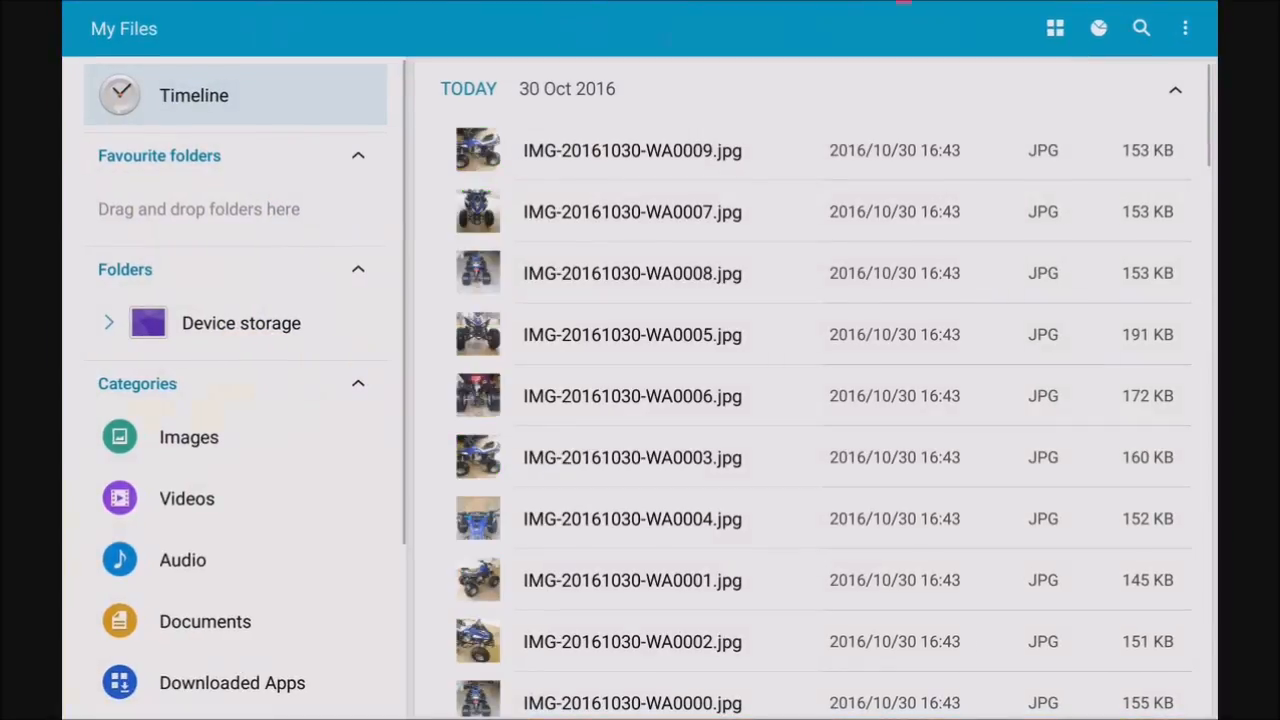
- Browse an item in My Files before returning to the tablet's home screen
{"action": "left_click", "coordinate": [240, 324]}
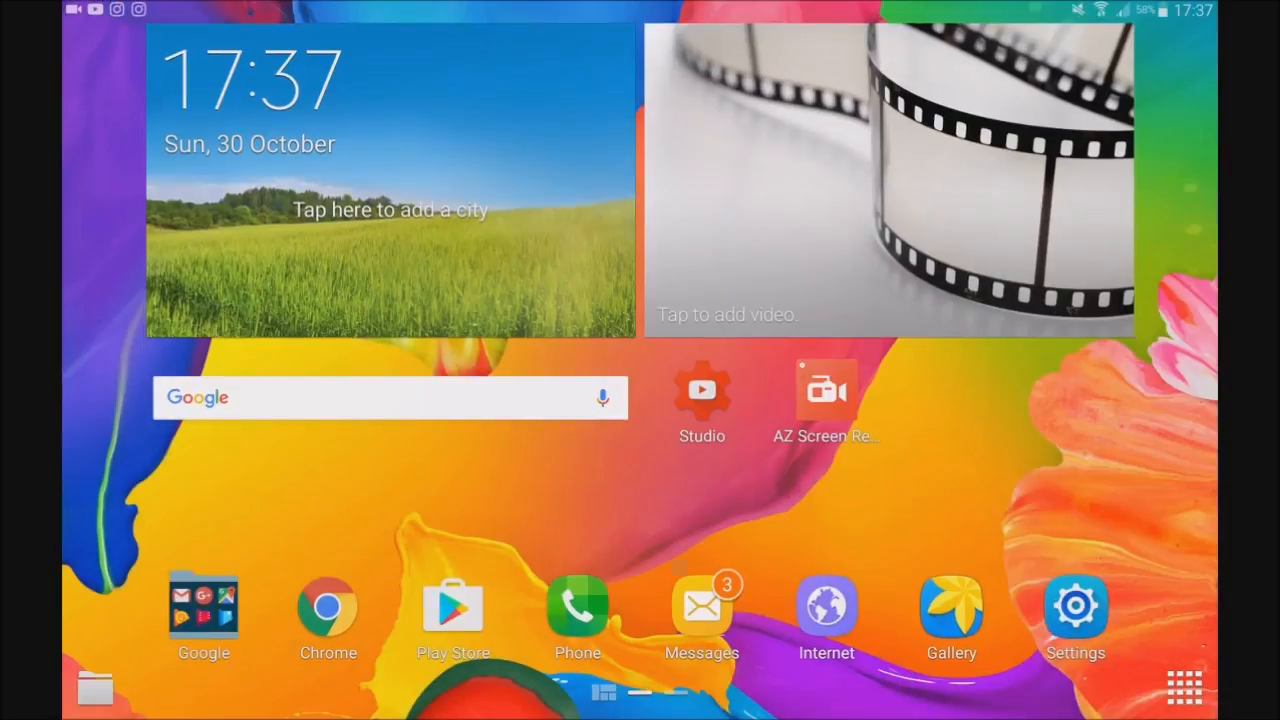
- Launch Lucky Patcher from the app drawer and scroll its installed-apps list toward Spotify
{"action": "left_click", "coordinate": [1184, 688]}
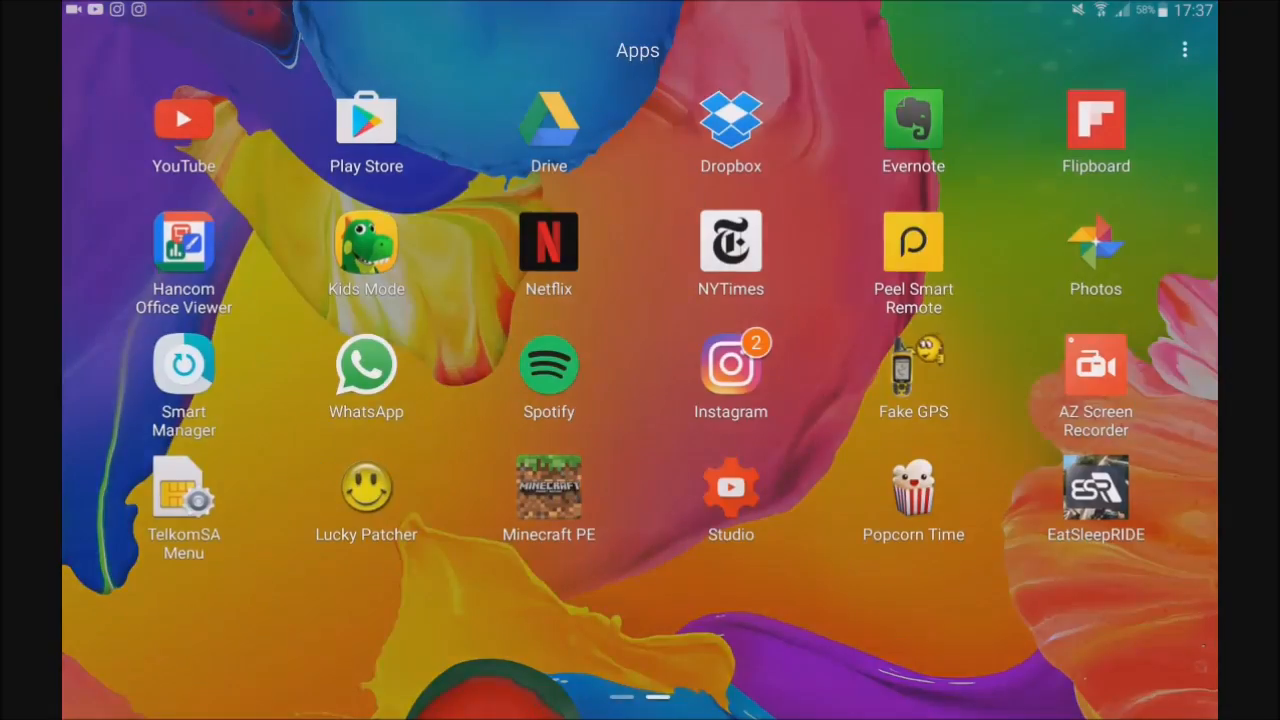
{"action": "left_click", "coordinate": [366, 486]}
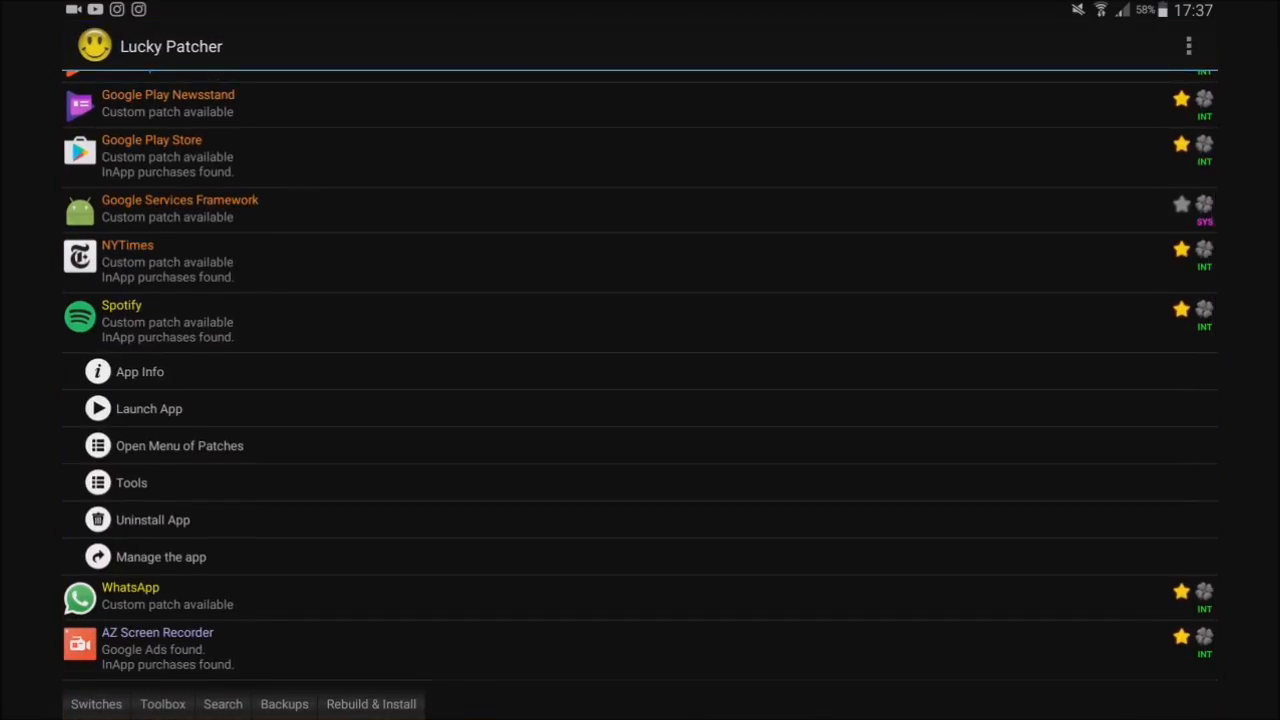
{"action": "scroll", "scroll_direction": "down", "scroll_amount": 3}
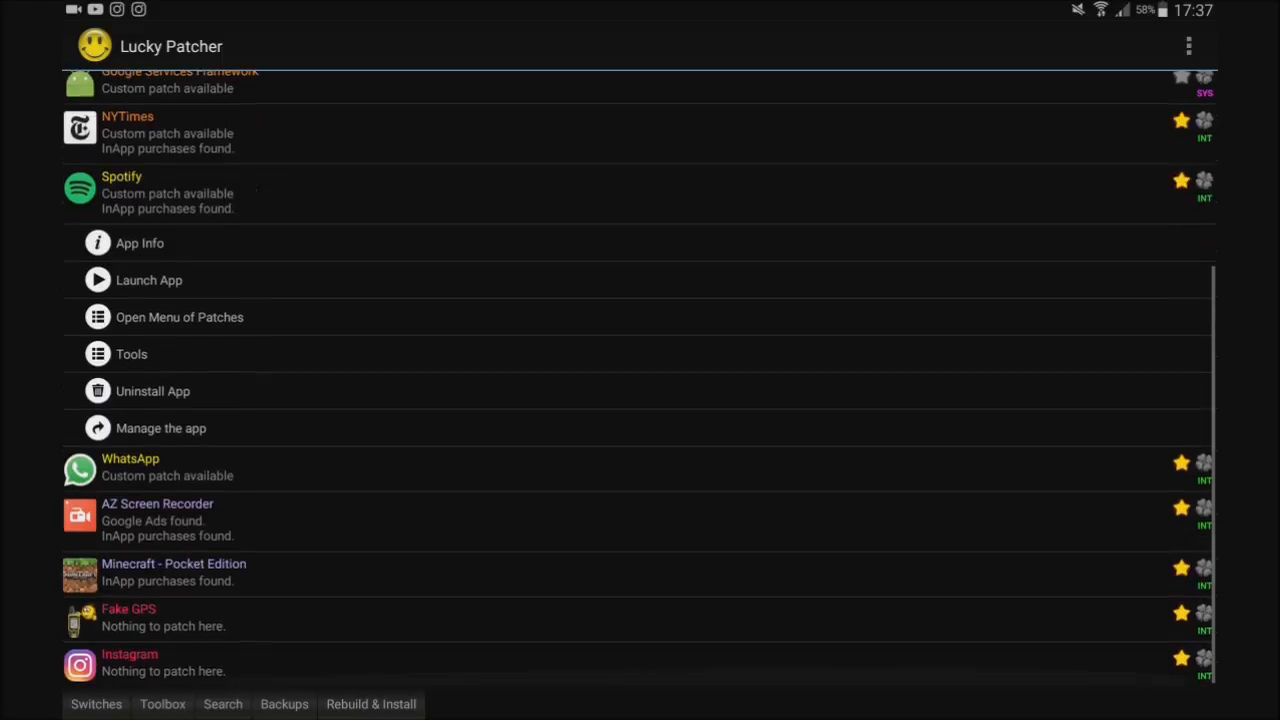
{"action": "scroll", "scroll_direction": "down", "scroll_amount": 3}
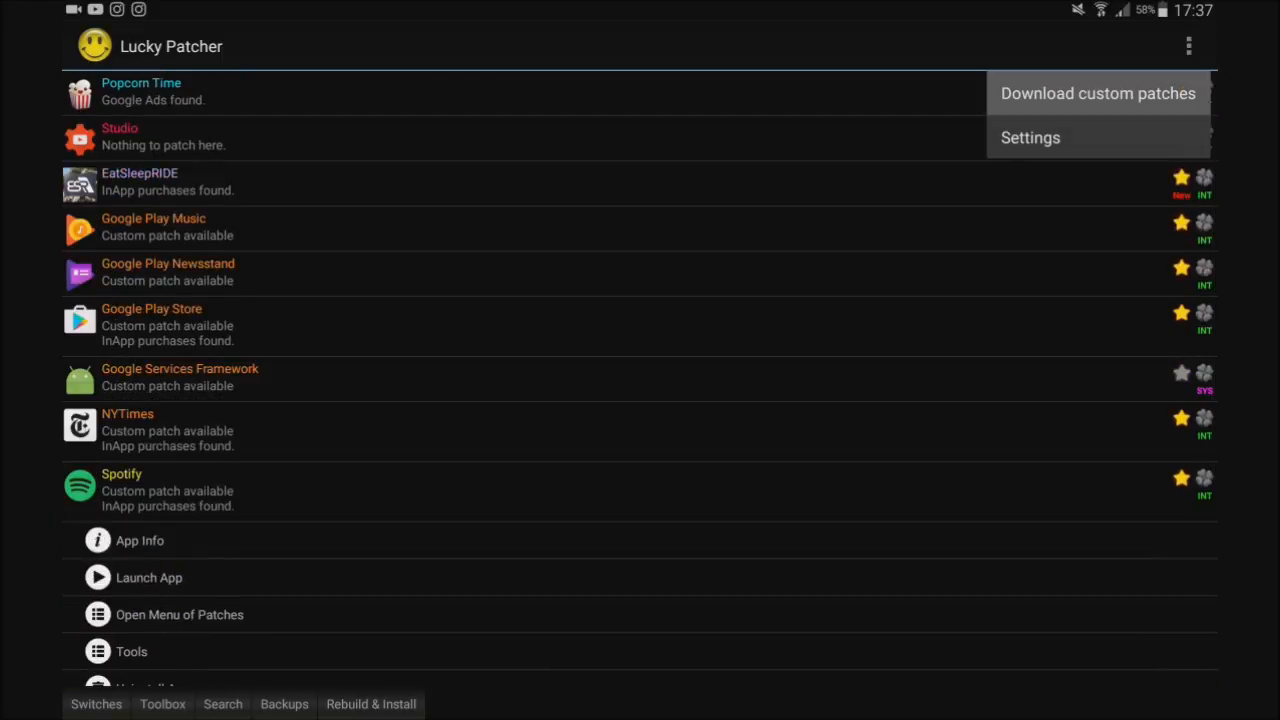
- Download the latest custom patches from the overflow menu and scroll back to Spotify's actions
{"action": "left_click", "coordinate": [1100, 94]}
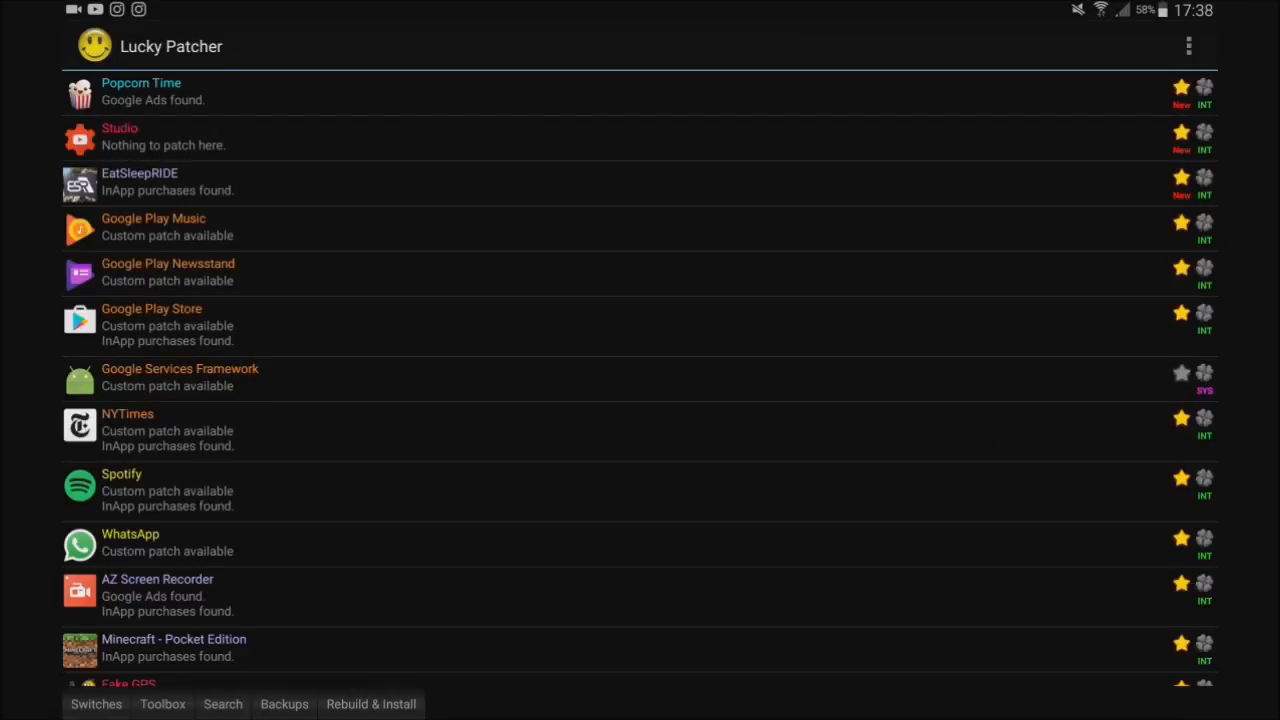
{"action": "scroll", "scroll_direction": "down", "scroll_amount": 3}
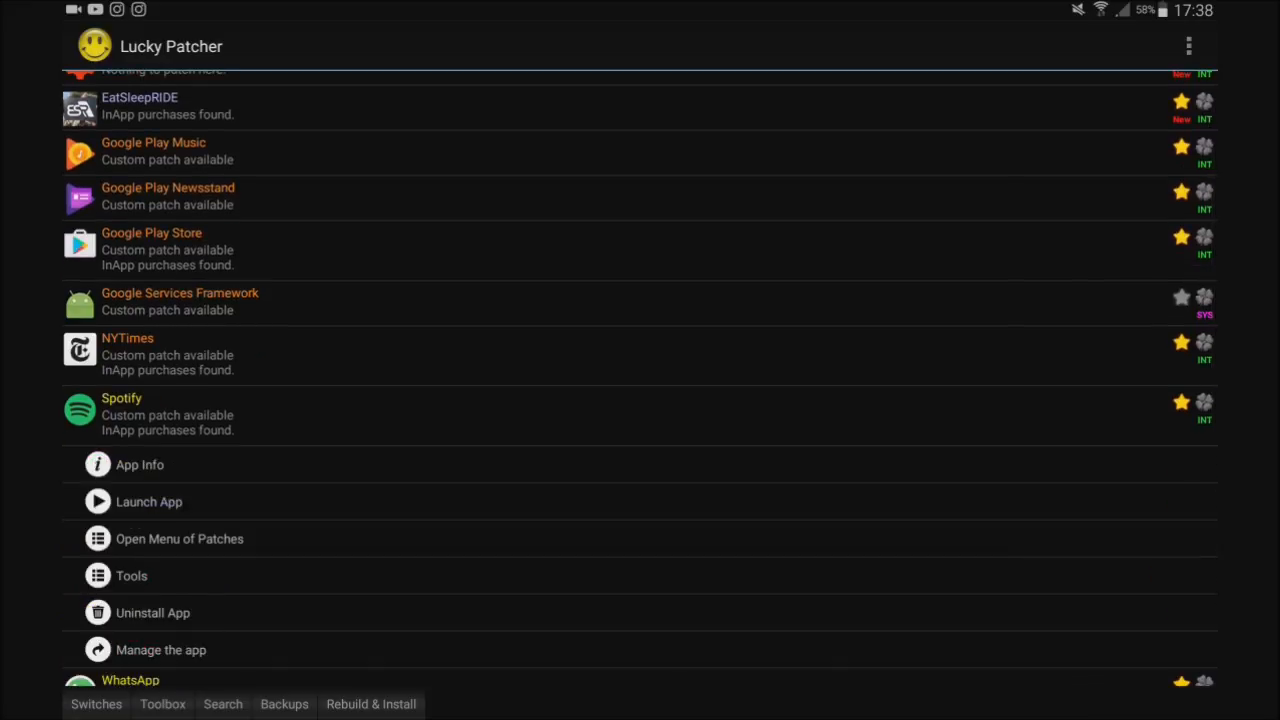
{"action": "scroll", "scroll_direction": "down", "scroll_amount": 3}
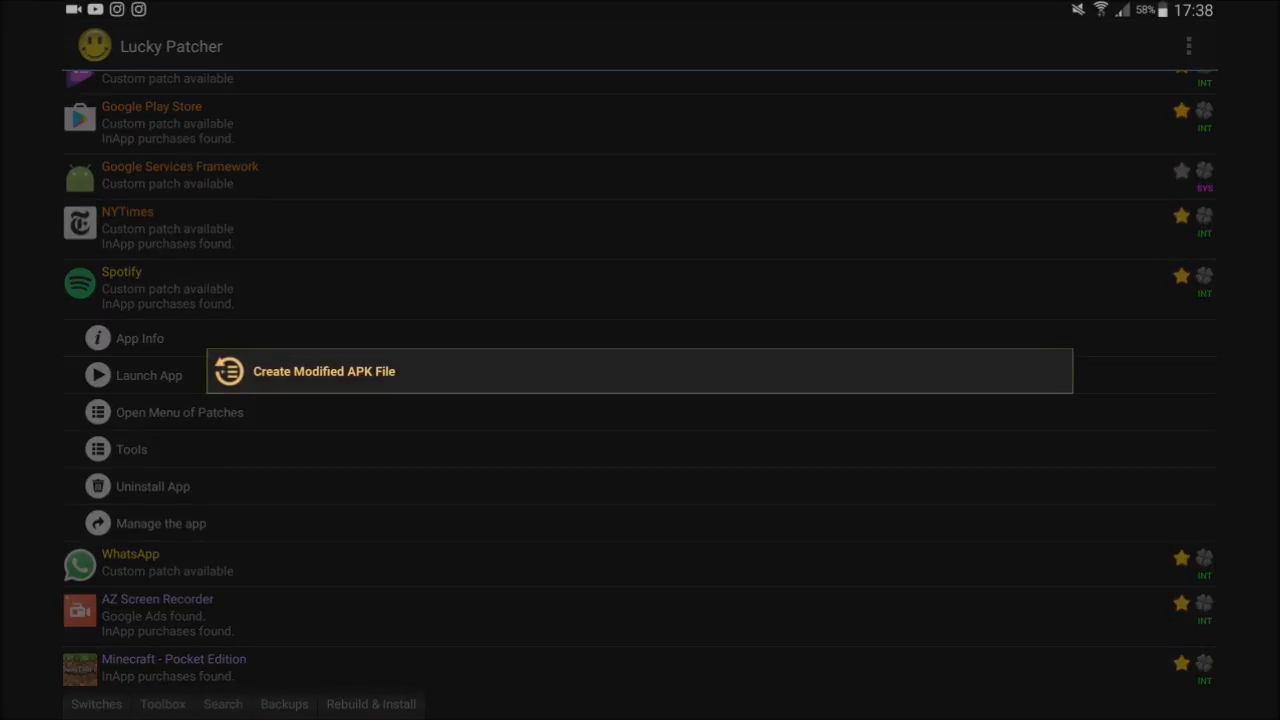
- Build a CustomPatch-applied modified Spotify APK and apply the shuffle-removal patch
{"action": "left_click", "coordinate": [324, 370]}
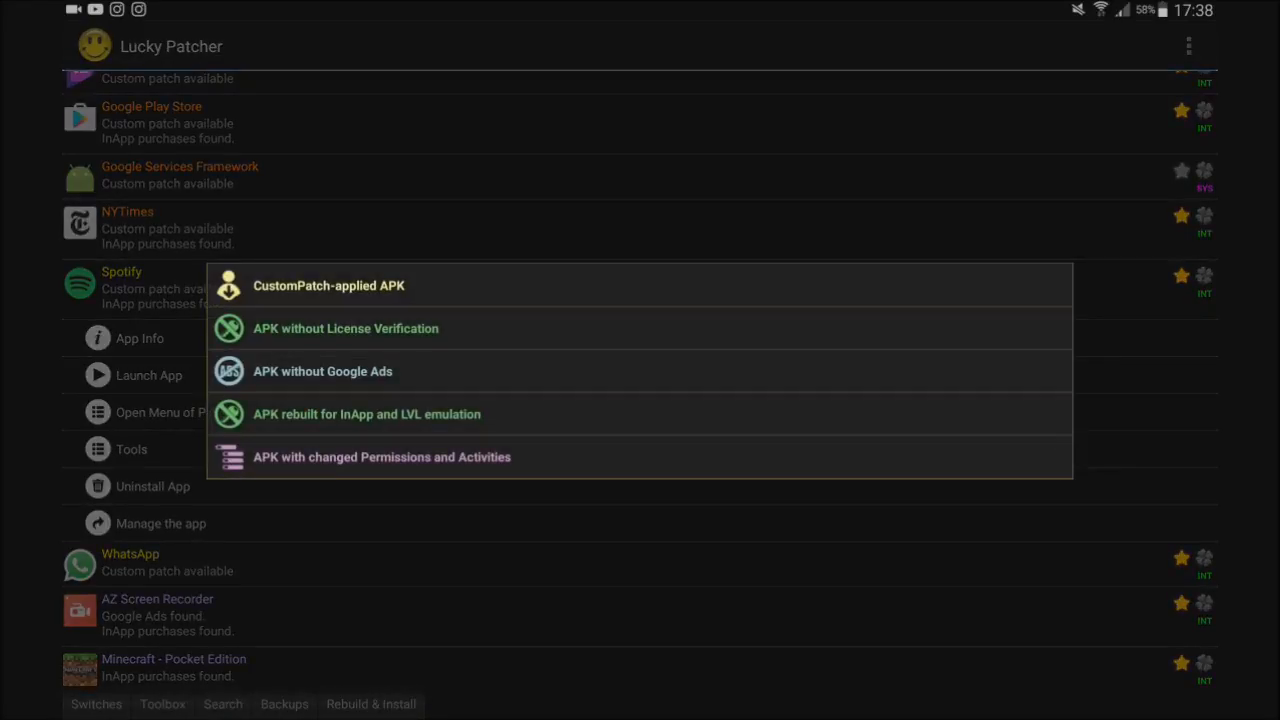
{"action": "left_click", "coordinate": [330, 284]}
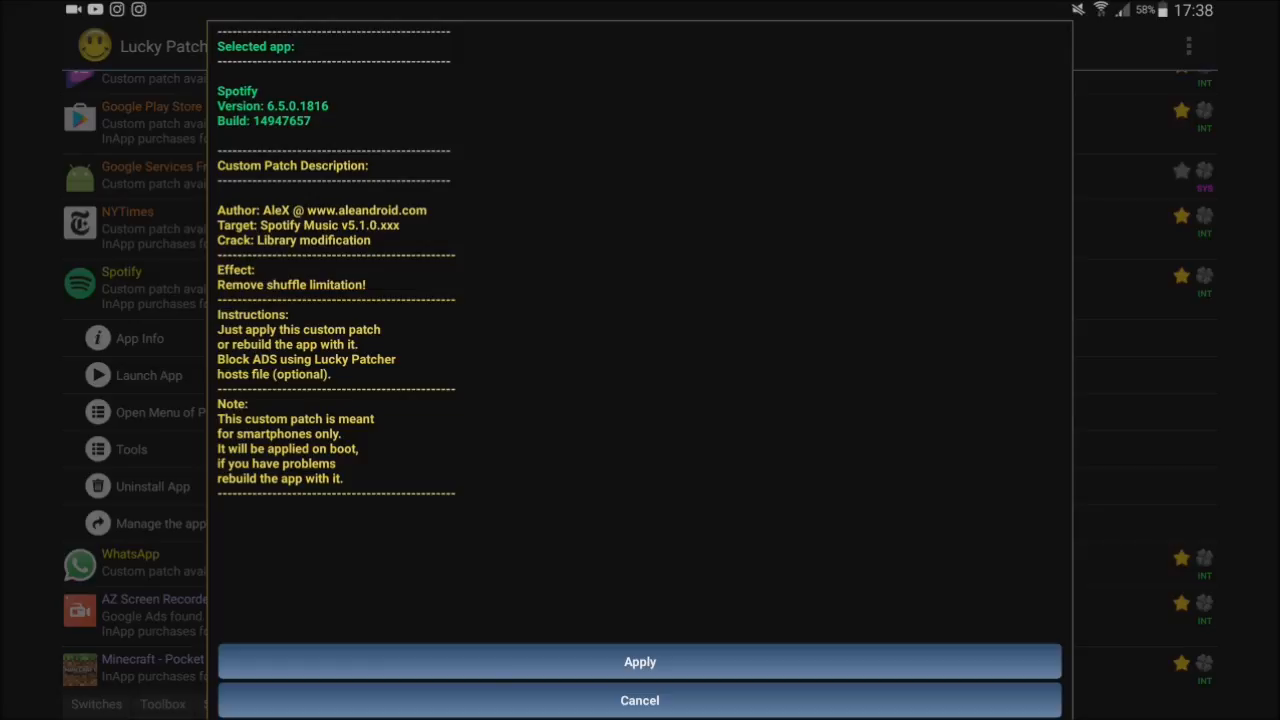
{"action": "left_click", "coordinate": [640, 700]}
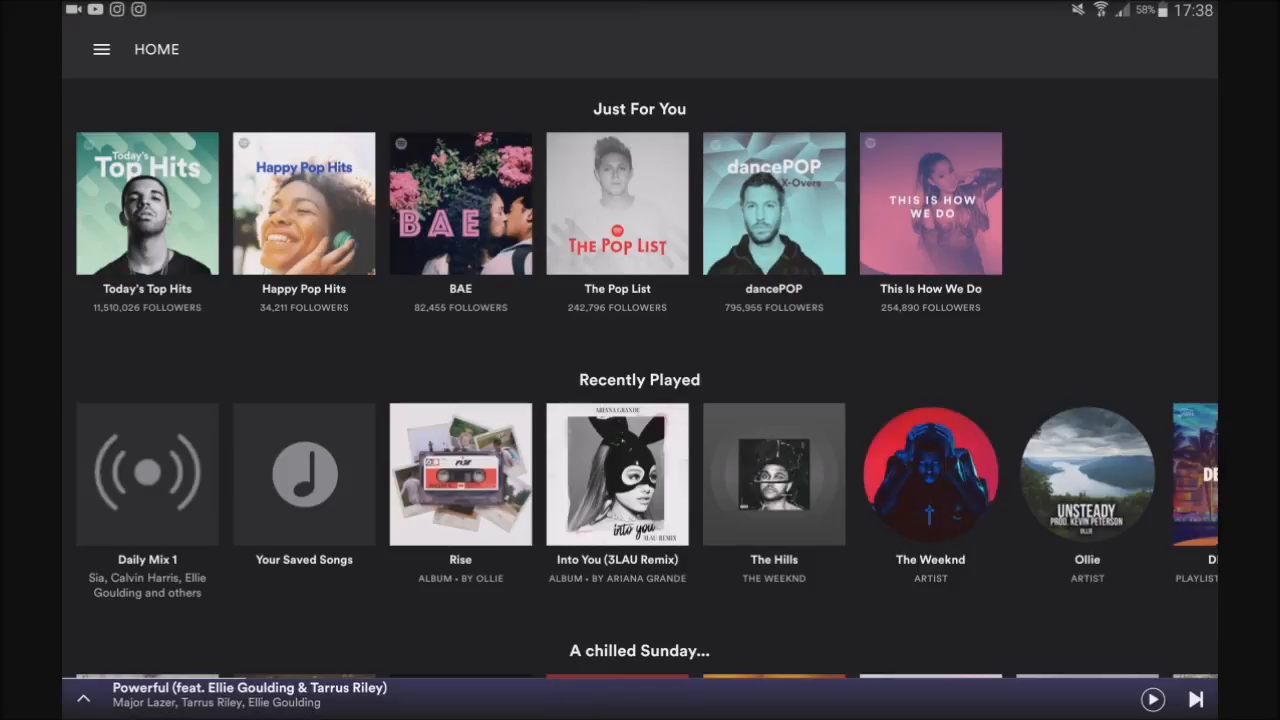
- Go through Spotify's navigation panel to Your Library and show the saved Songs list
{"action": "left_click", "coordinate": [100, 48]}
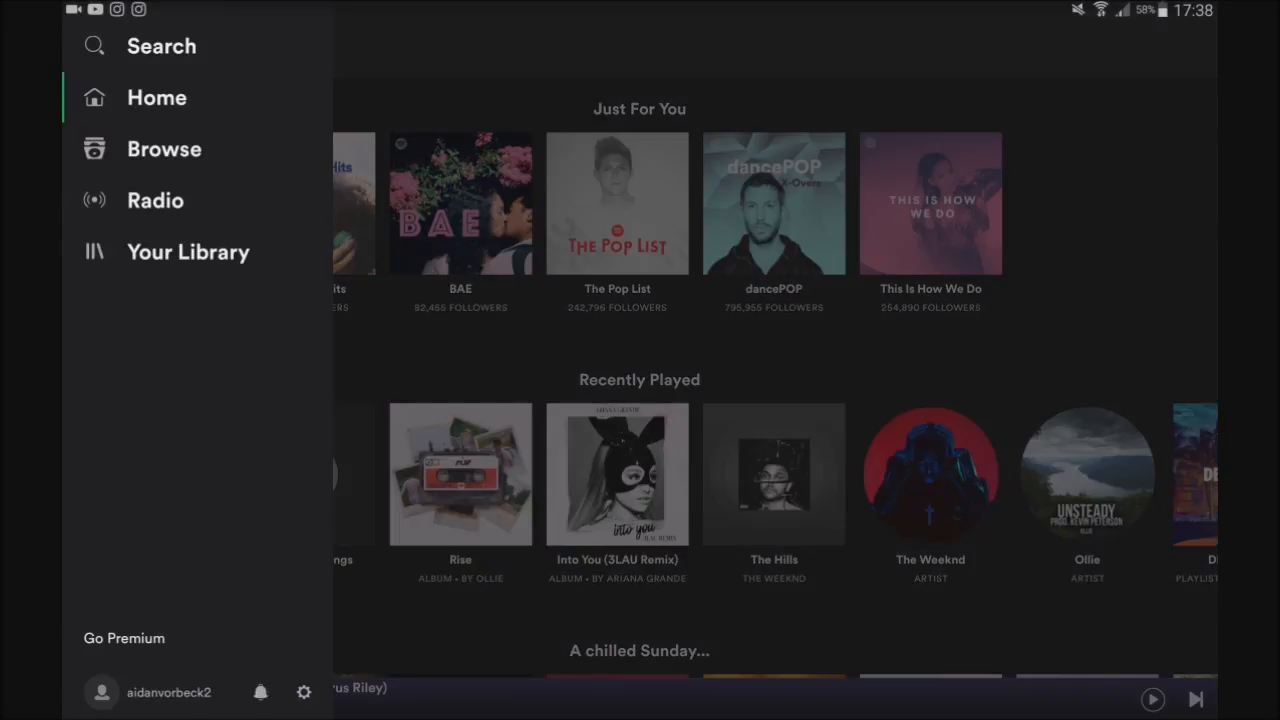
{"action": "left_click", "coordinate": [124, 638]}
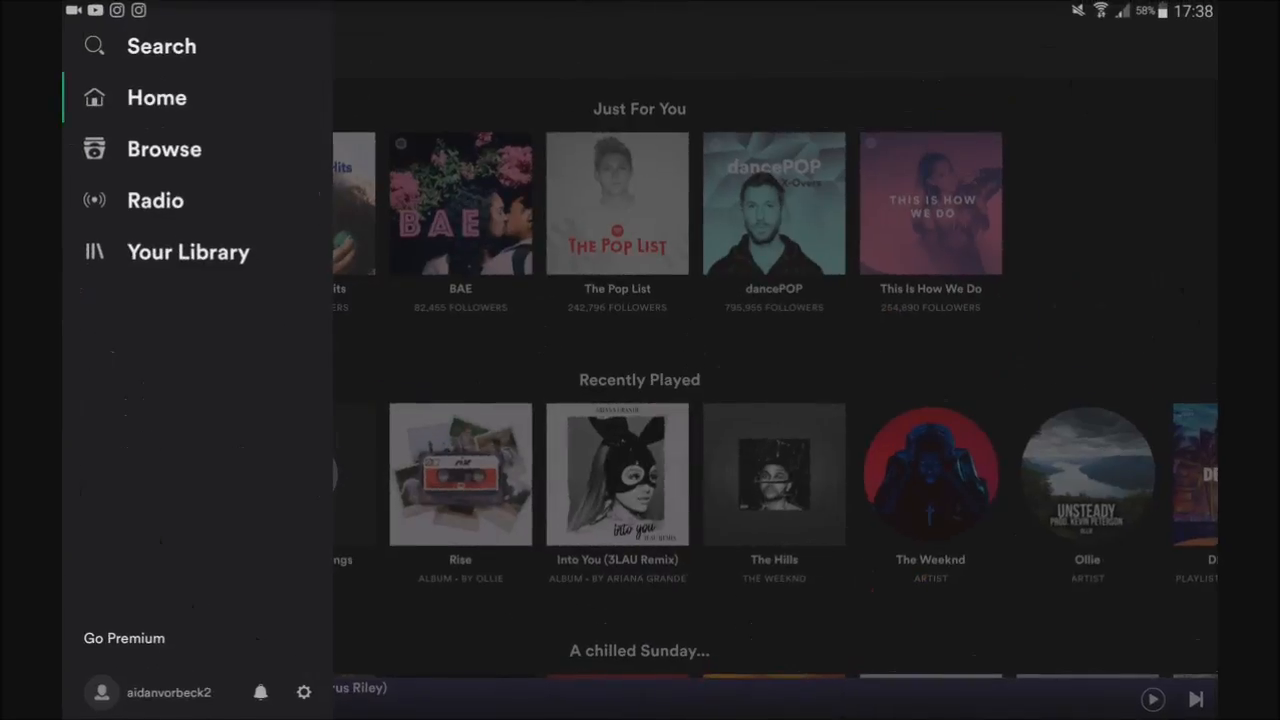
{"action": "left_click", "coordinate": [188, 252]}
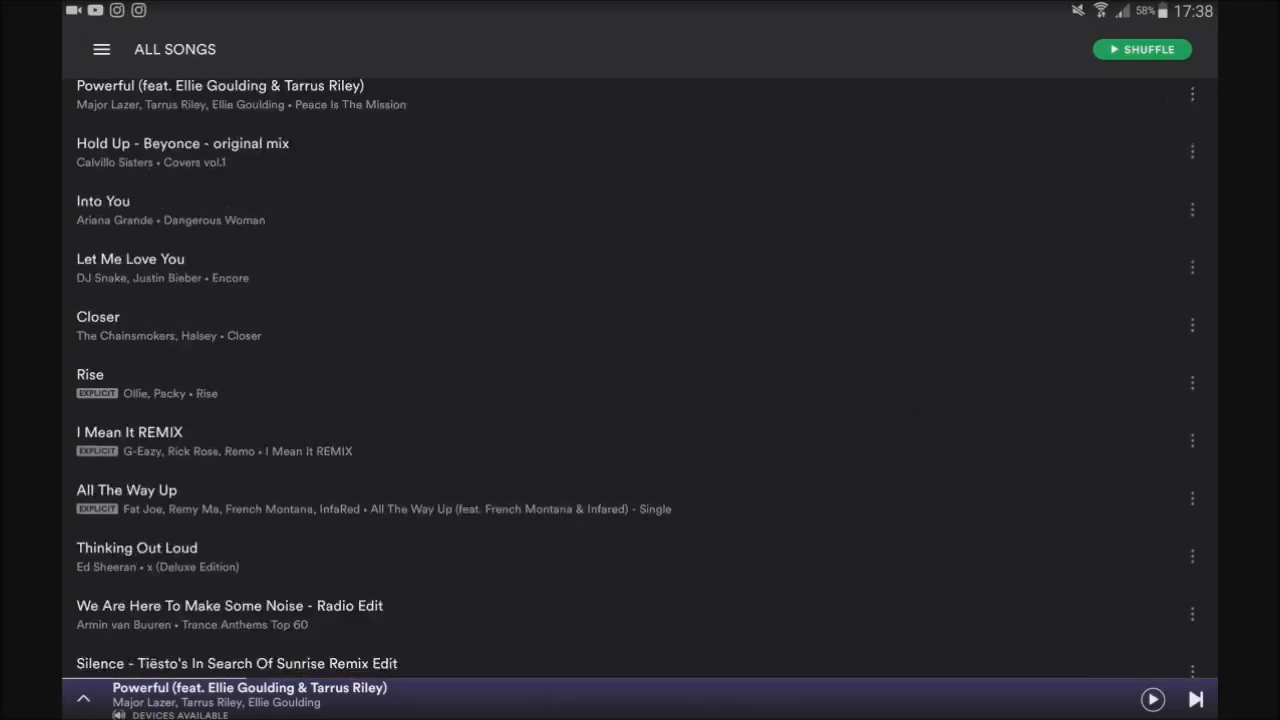
- Scroll All Songs, dismiss the nearby-computer prompt with Later, and play Carte Blanche - FM Radio Edit
{"action": "scroll", "scroll_direction": "down", "scroll_amount": 3}
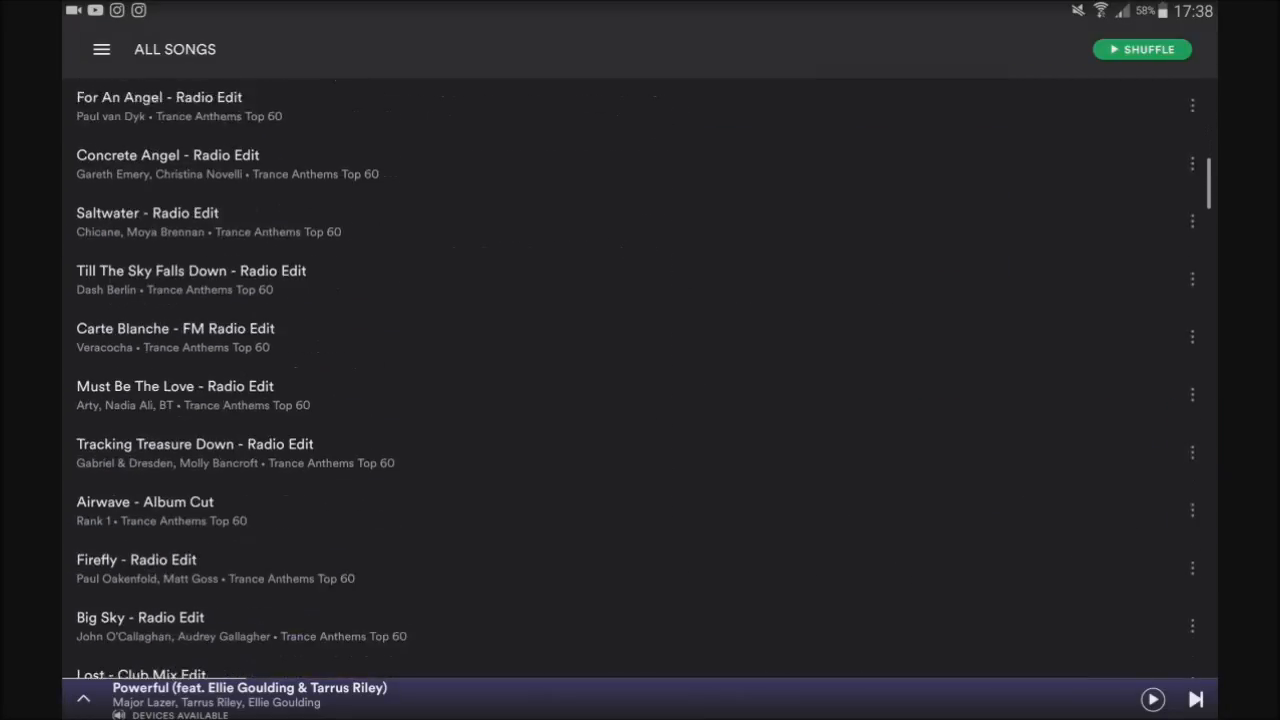
{"action": "scroll", "scroll_direction": "down", "scroll_amount": 3}
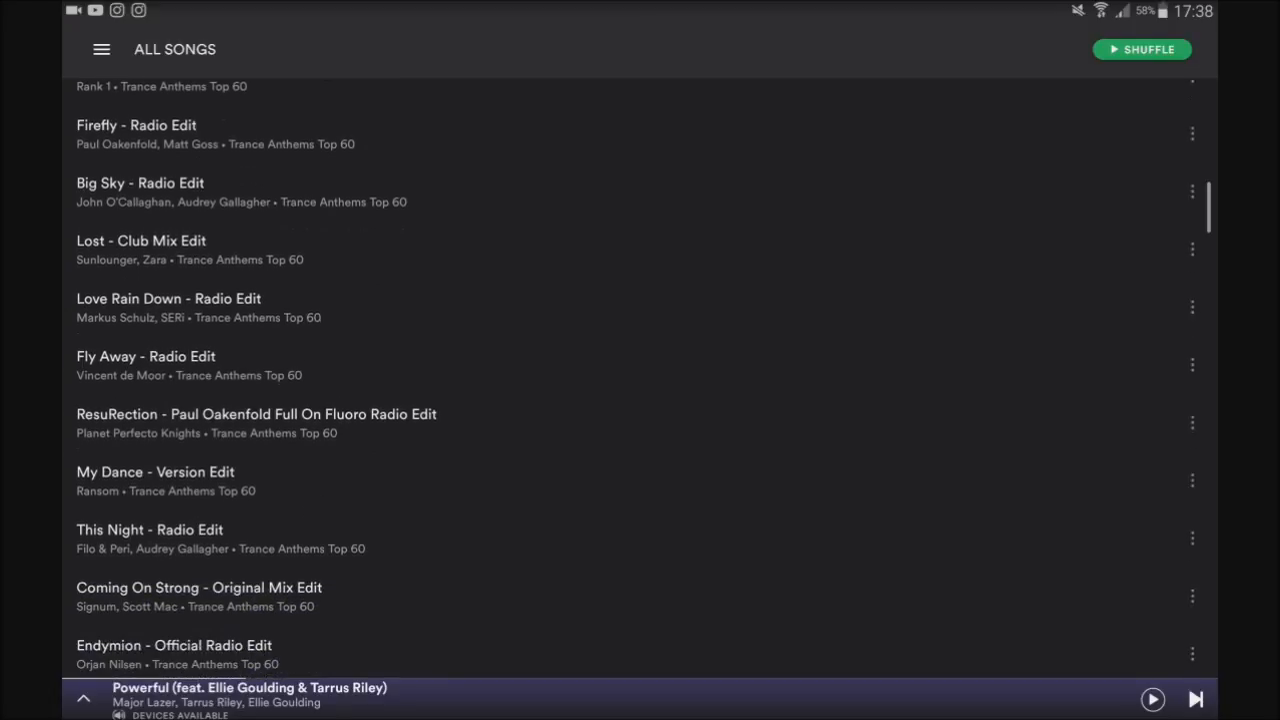
{"action": "scroll", "scroll_direction": "down", "scroll_amount": 3}
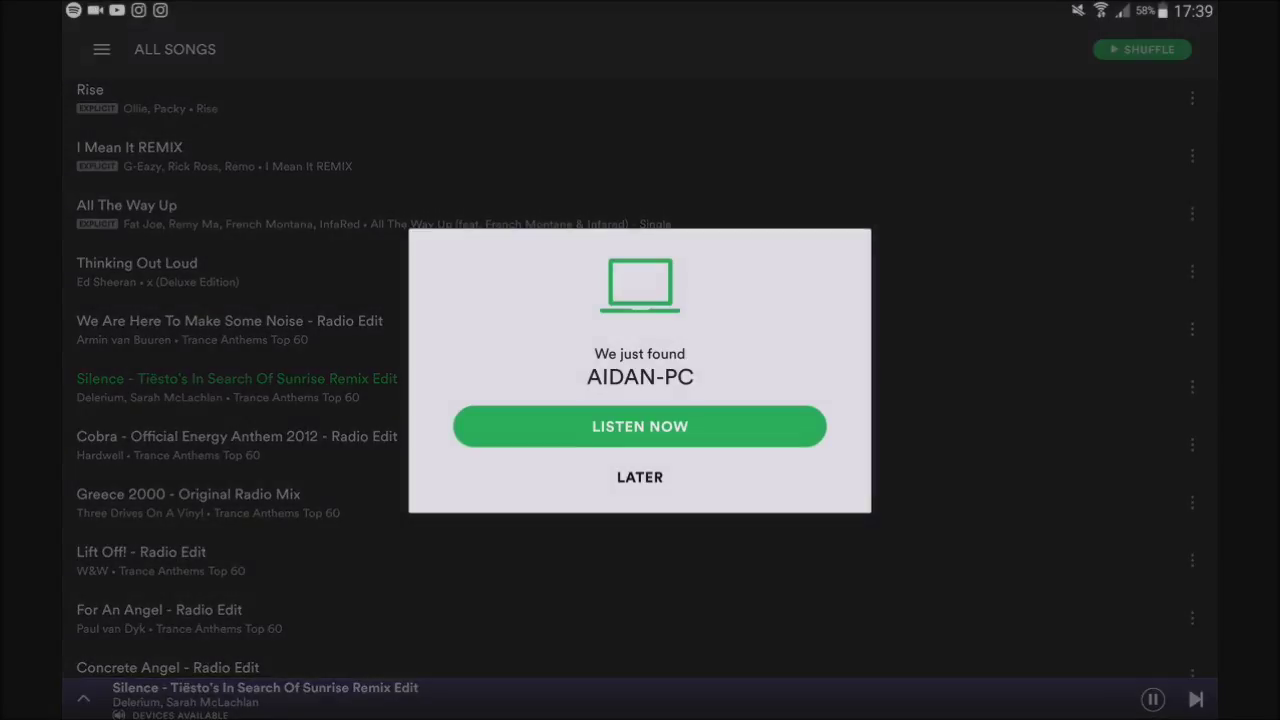
{"action": "left_click", "coordinate": [640, 476]}
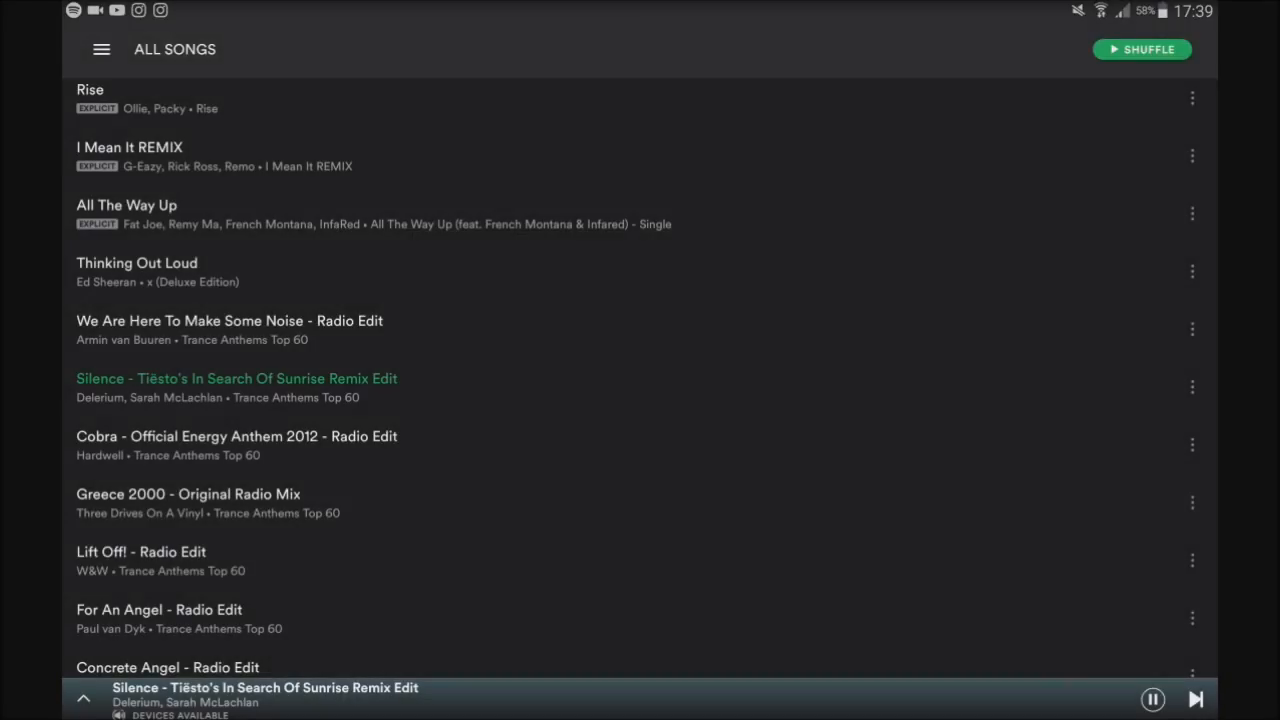
{"action": "scroll", "scroll_direction": "down", "scroll_amount": 3}
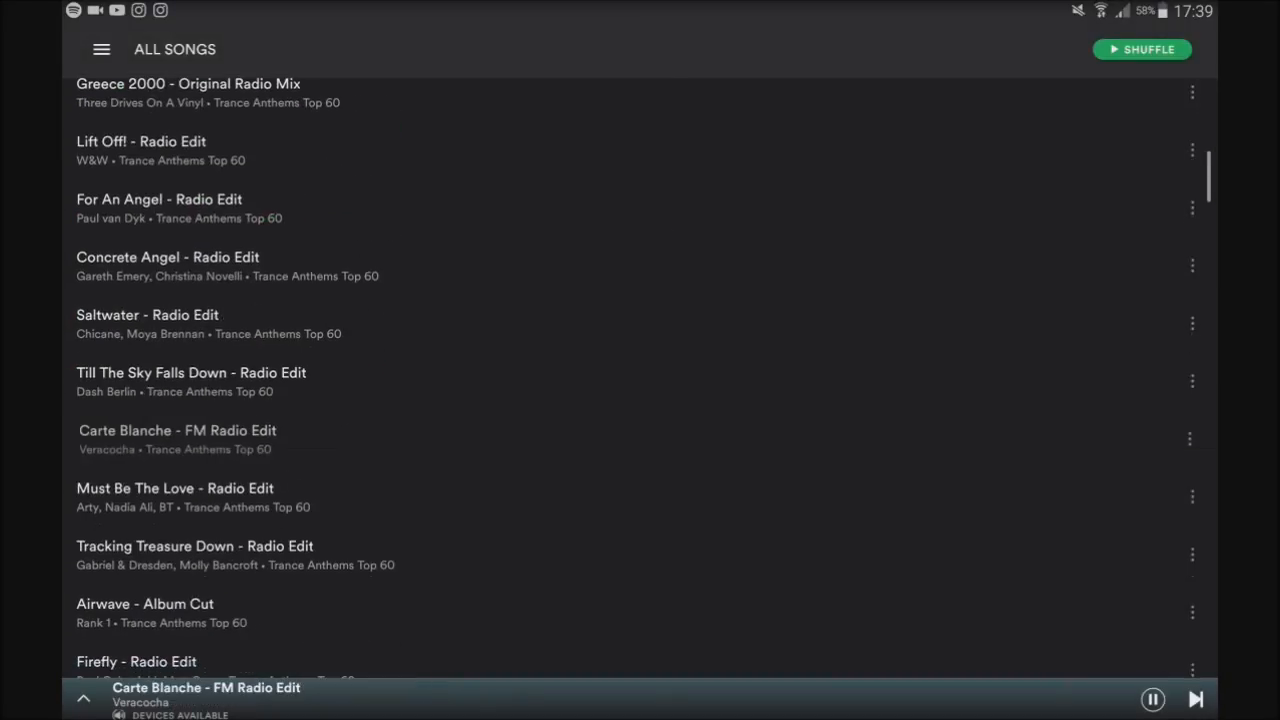
{"action": "left_click", "coordinate": [1152, 698]}
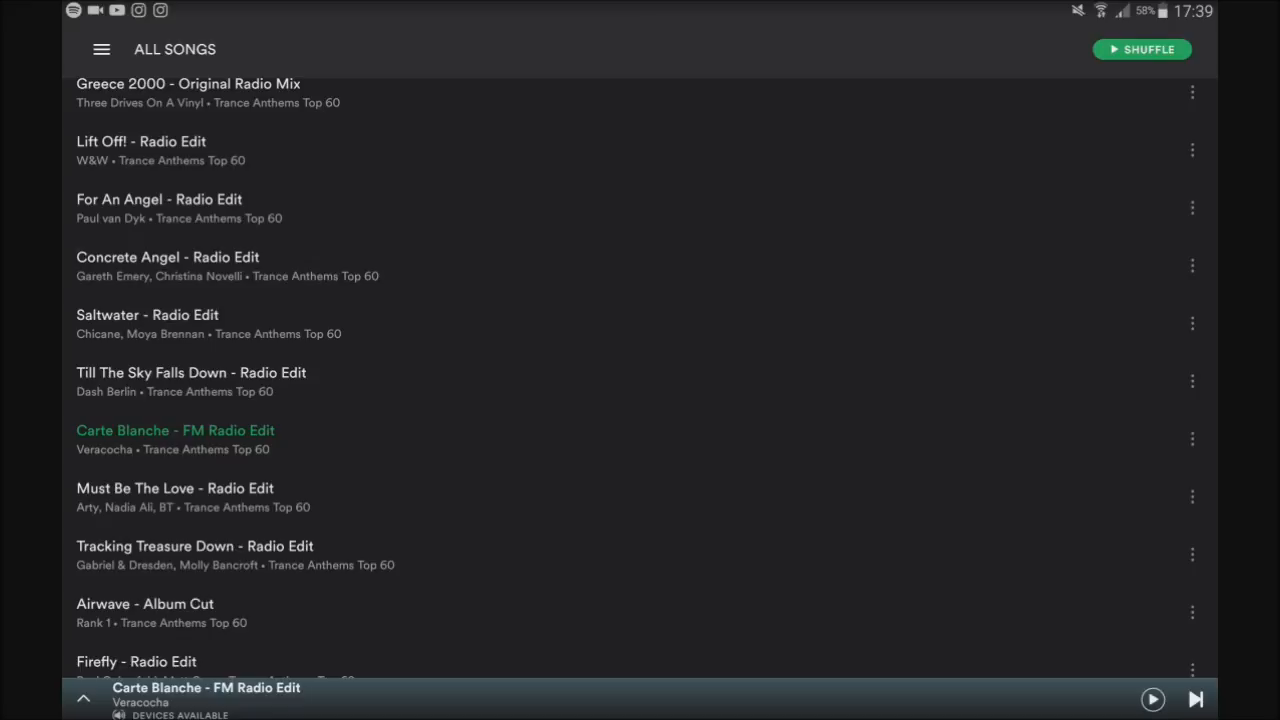